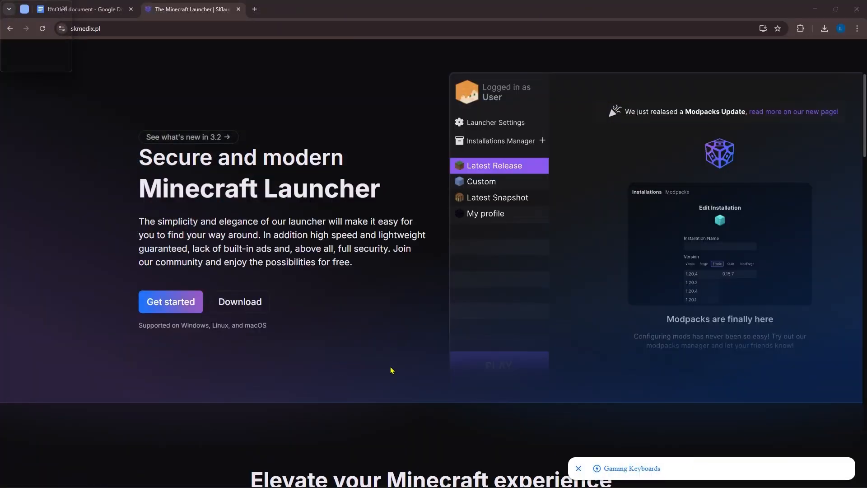
Step: Switch to the SKLauncher skin guide and scroll through Step 1 and Step 2: Go to Skin Settings
scroll(up, 3)
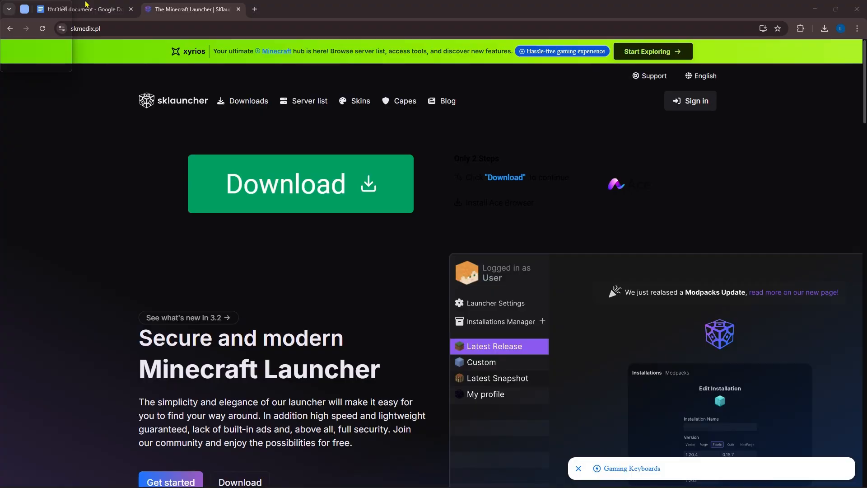
click(84, 9)
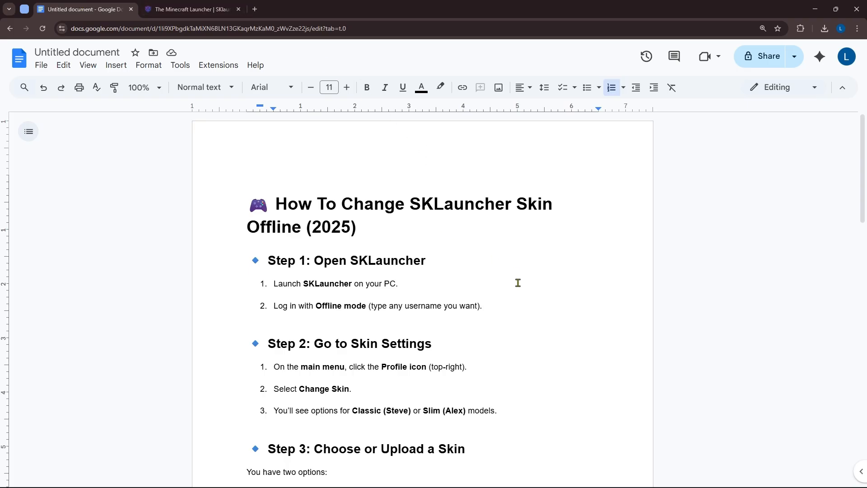
scroll(down, 3)
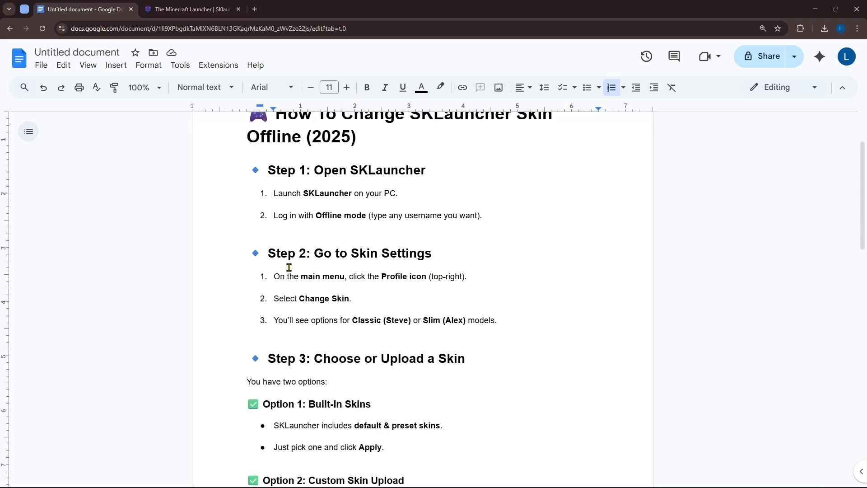
mouse_move(288, 203)
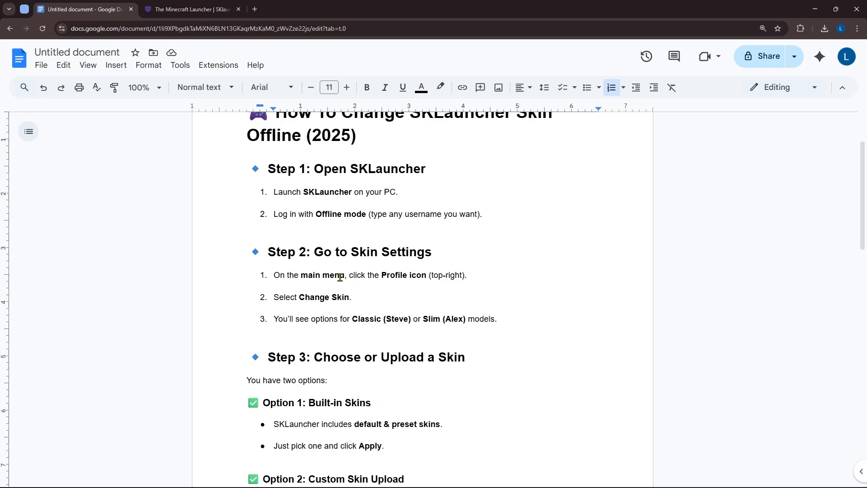
scroll(down, 3)
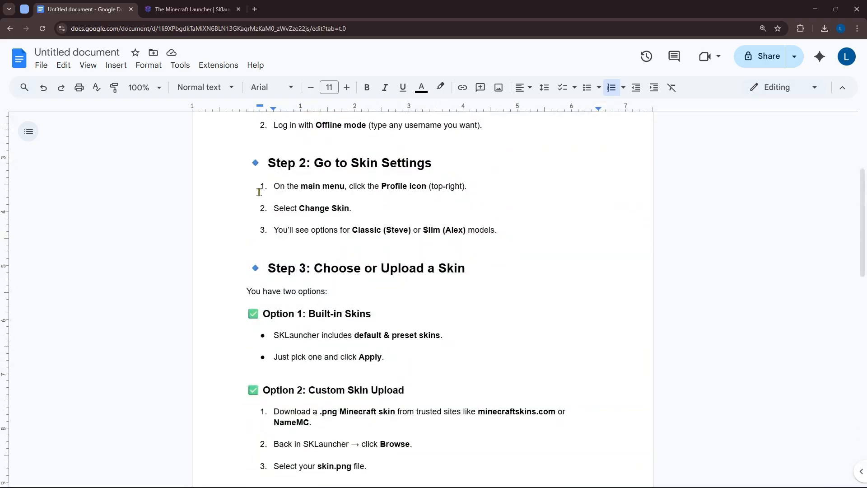
mouse_move(425, 252)
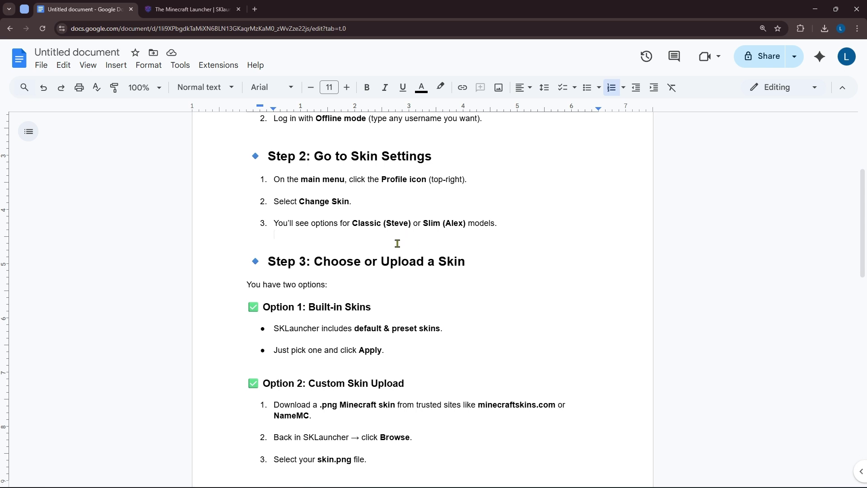
scroll(down, 3)
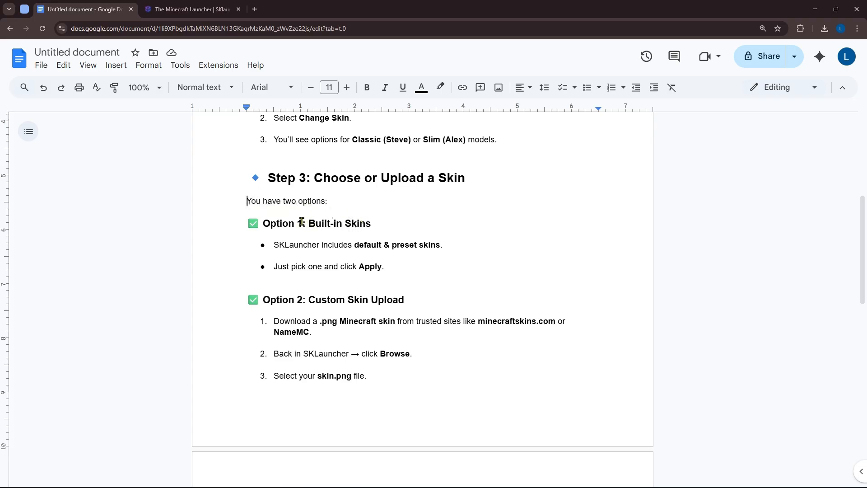
mouse_move(377, 232)
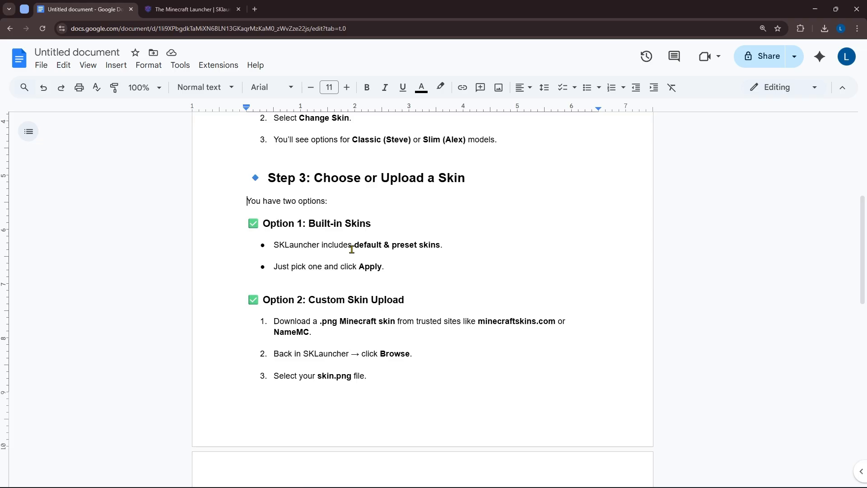
scroll(down, 3)
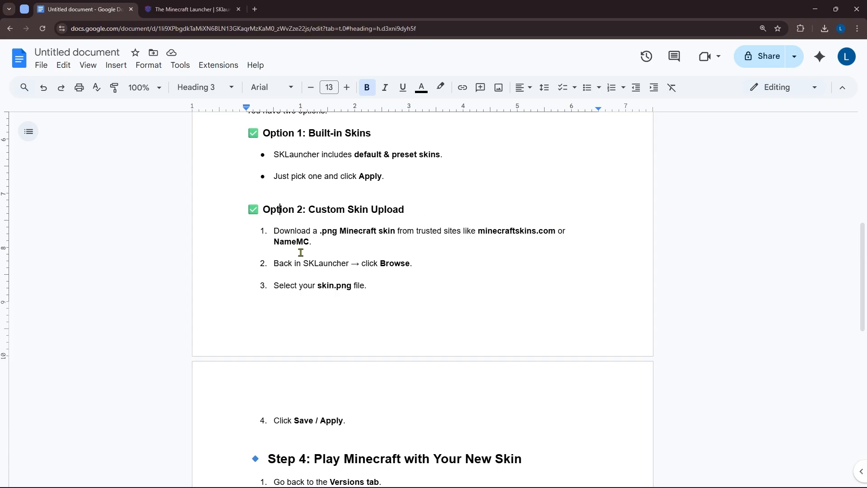
mouse_move(303, 278)
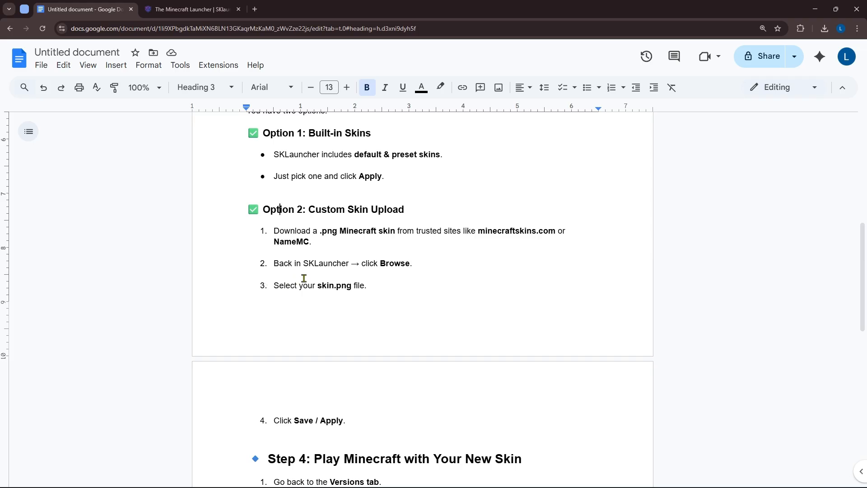
click(395, 263)
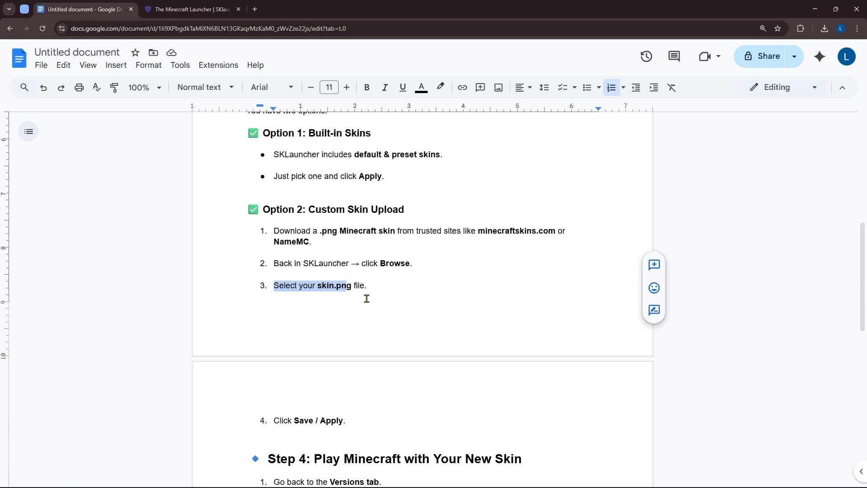
scroll(down, 3)
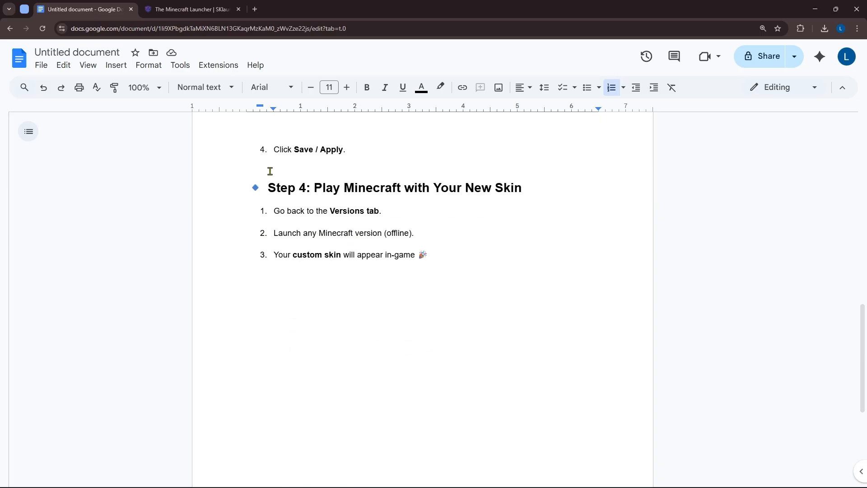
mouse_move(412, 202)
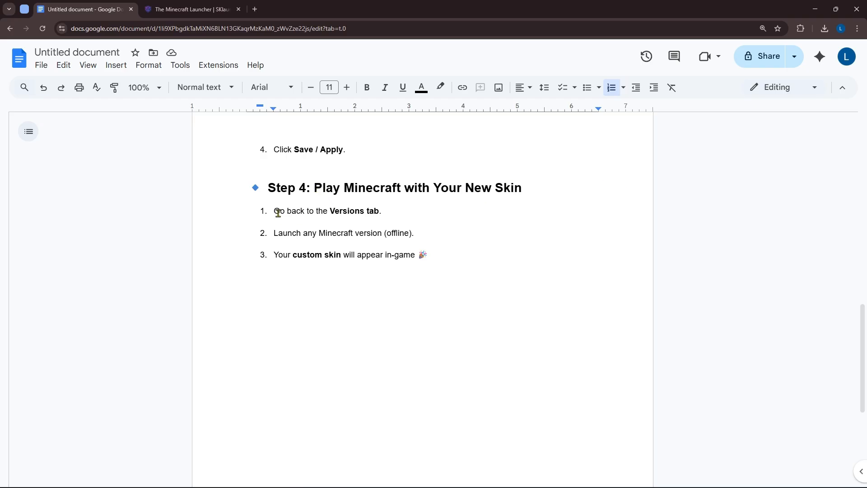
mouse_move(278, 234)
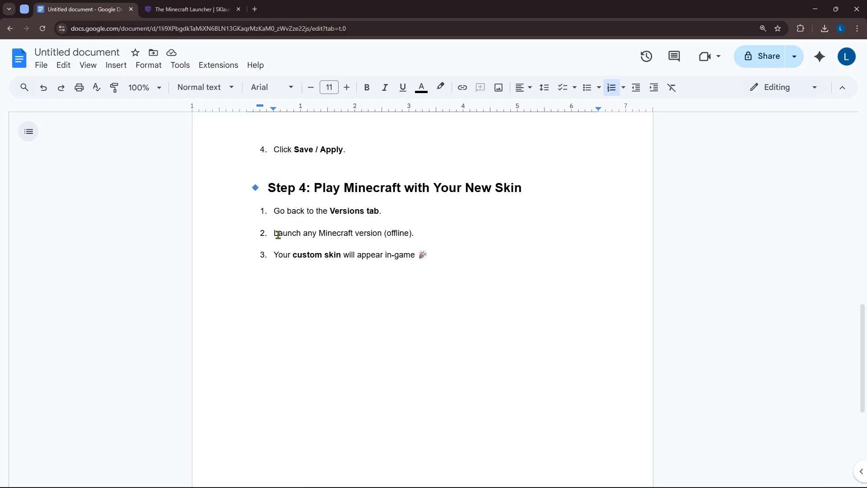
triple_click(343, 233)
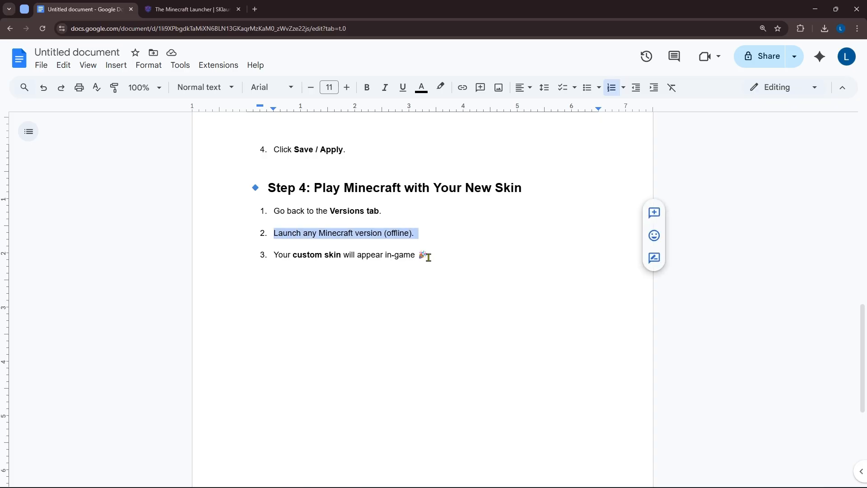
click(277, 254)
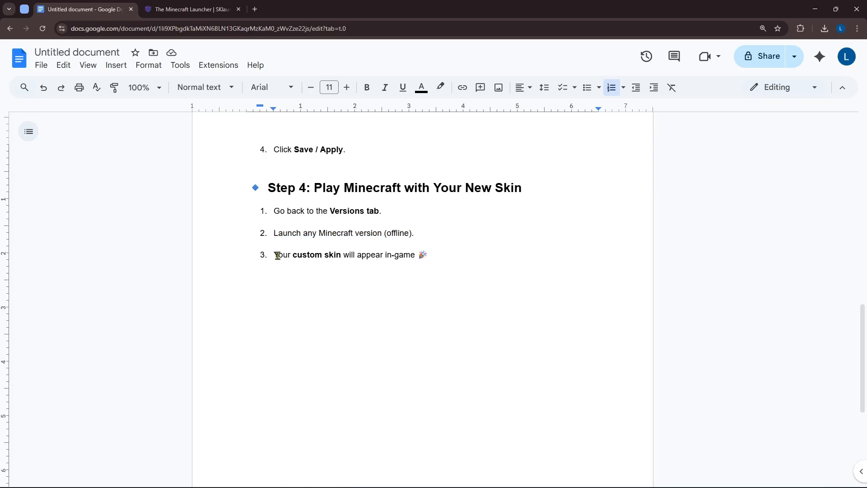
scroll(up, 3)
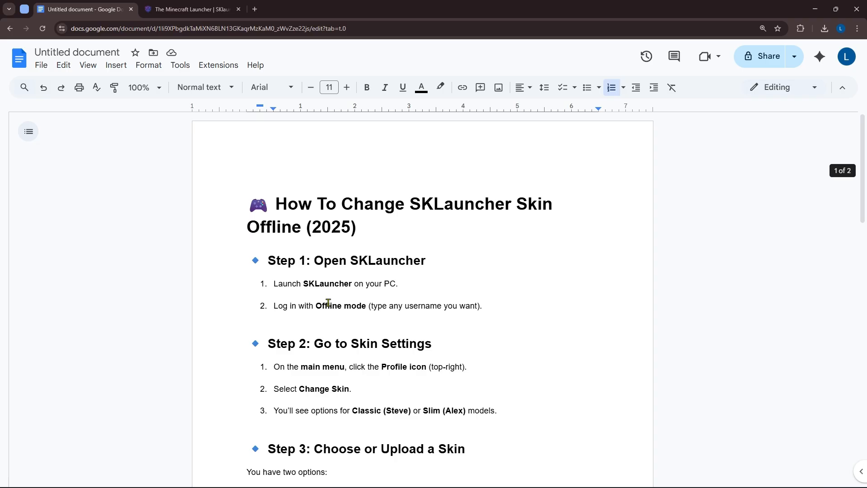
mouse_move(484, 188)
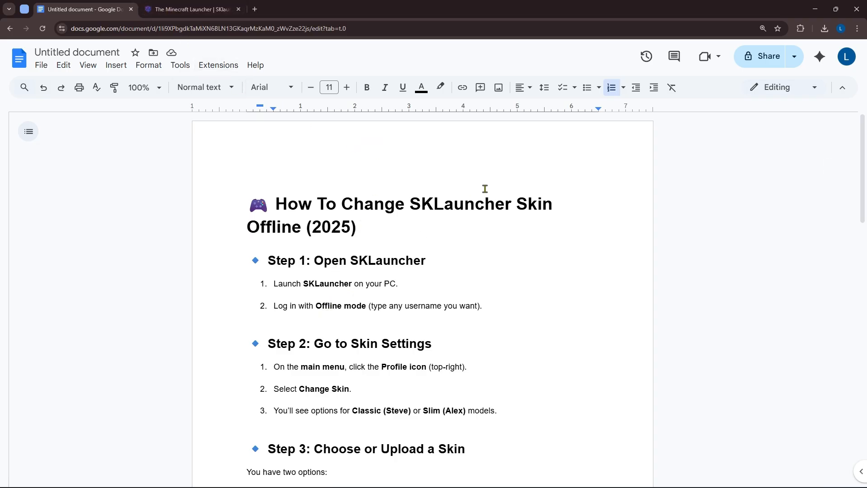
mouse_move(535, 471)
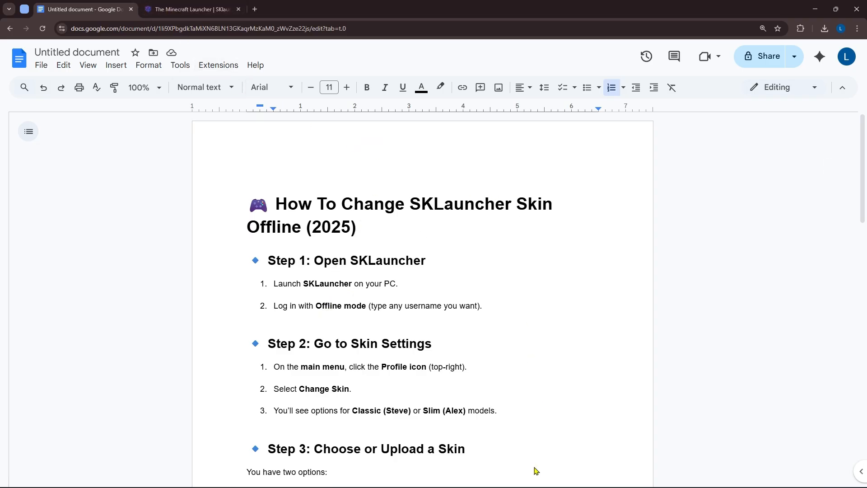